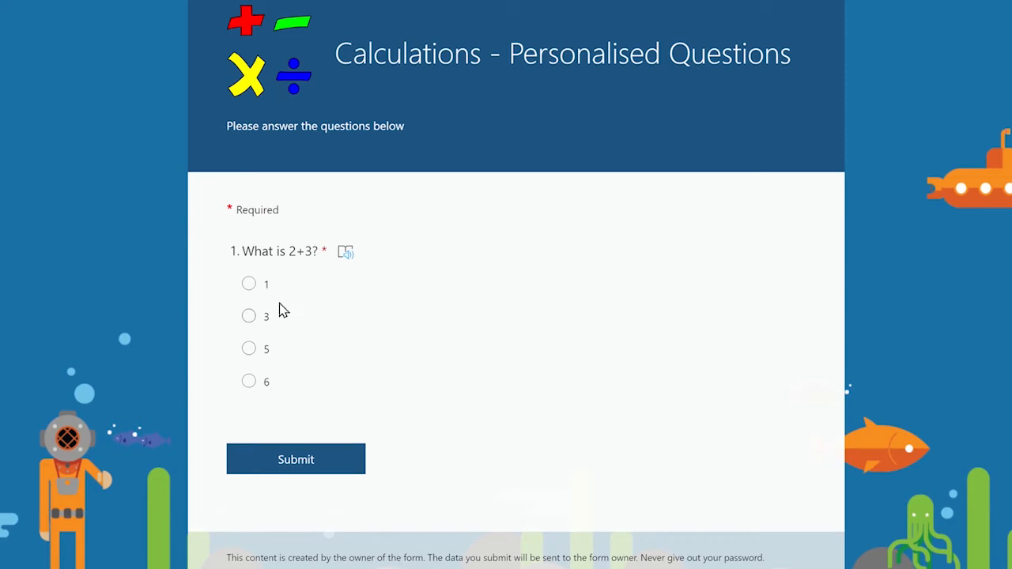
- Answer 1 to question 1 and 15 to question 2 in the preview
{"action": "left_click", "coordinate": [248, 285]}
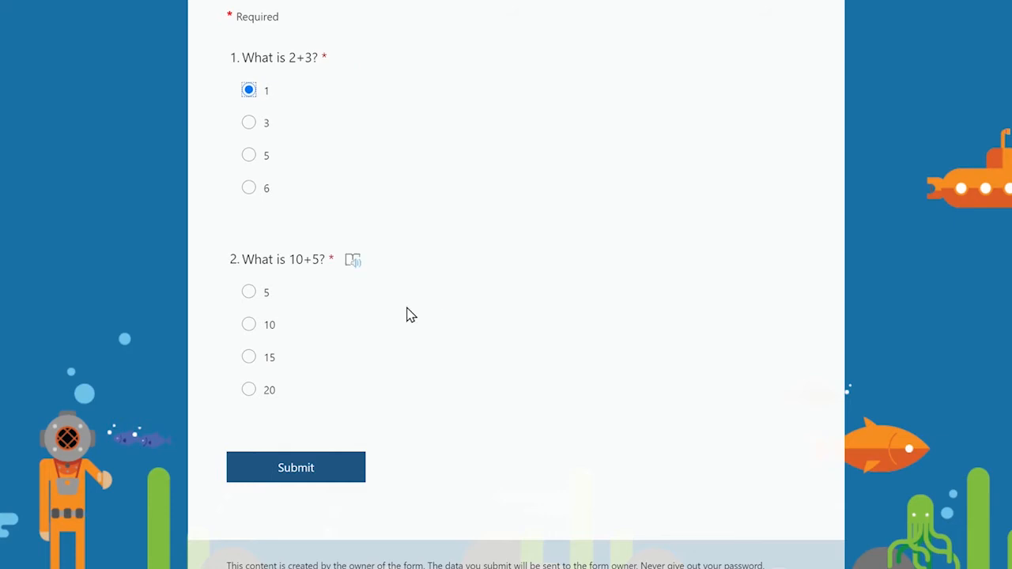
{"action": "left_click", "coordinate": [249, 358]}
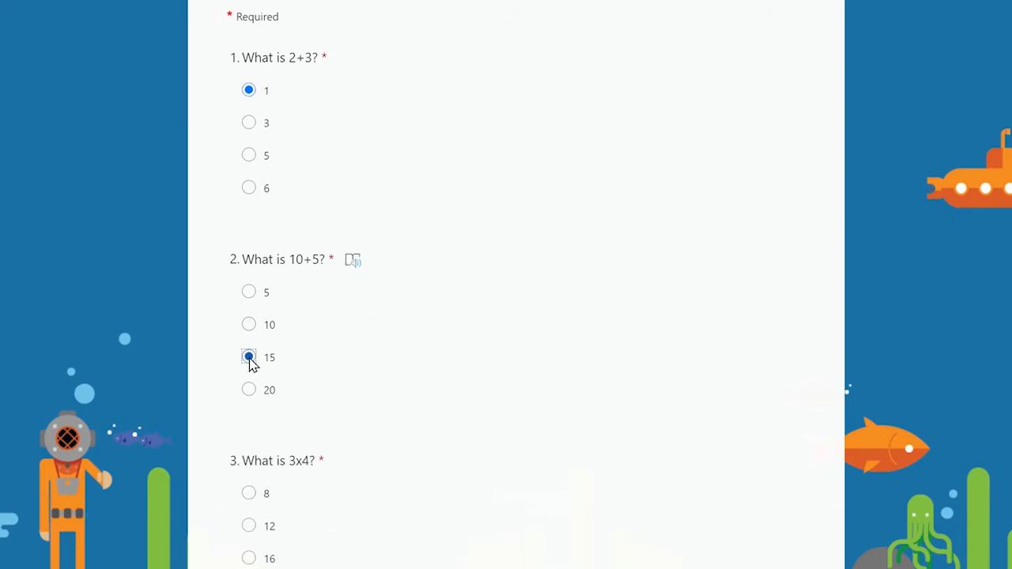
{"action": "scroll", "scroll_direction": "down", "scroll_amount": 3}
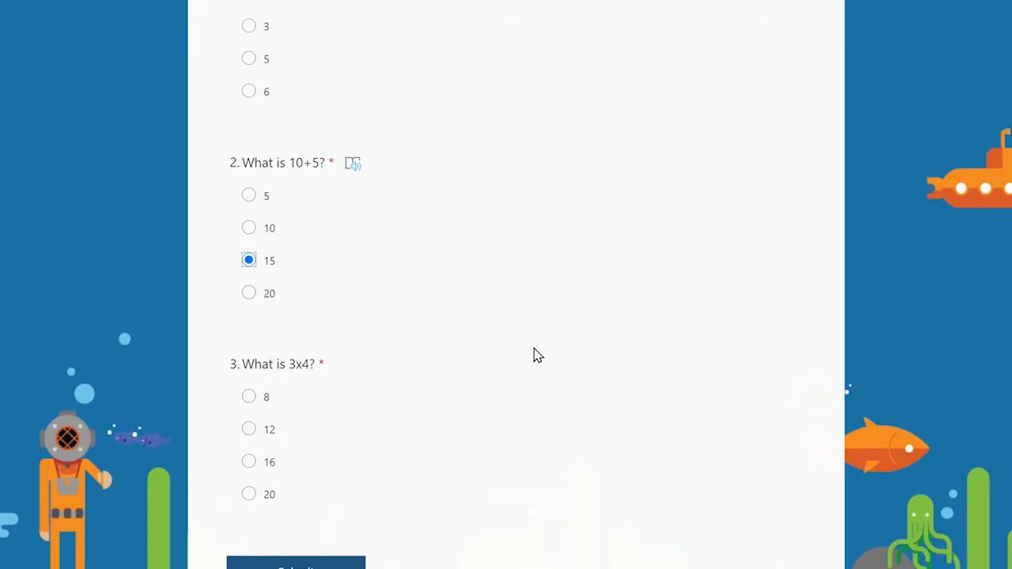
{"action": "scroll", "scroll_direction": "down", "scroll_amount": 3}
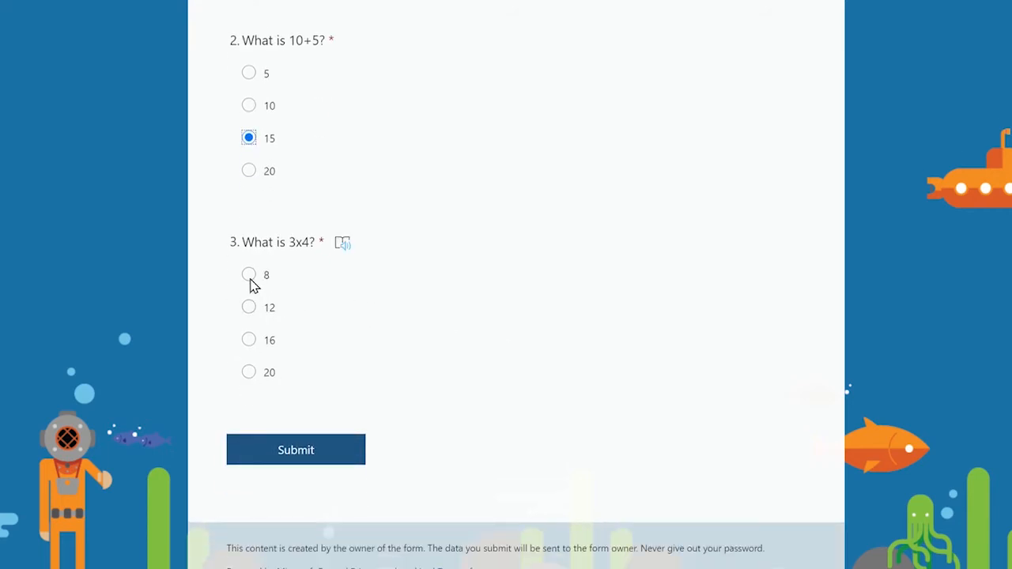
- Answer 8 to question 3 and 36 to question 4
{"action": "left_click", "coordinate": [249, 275]}
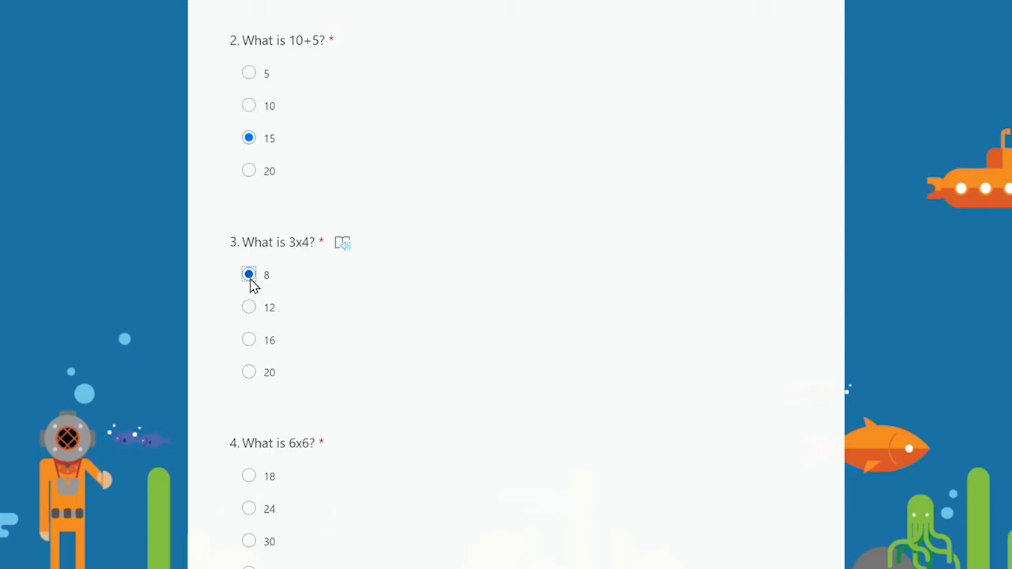
{"action": "scroll", "scroll_direction": "down", "scroll_amount": 3}
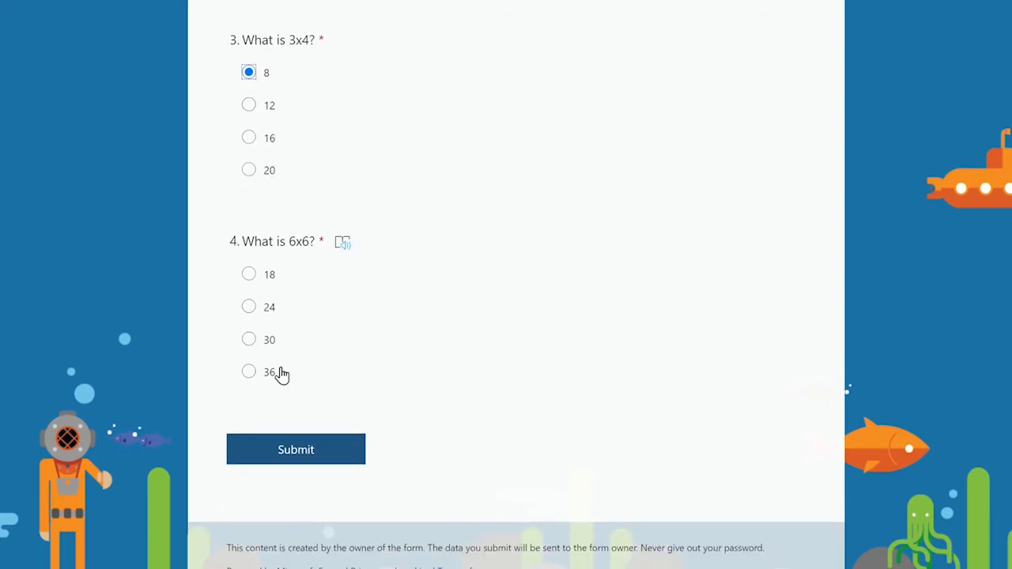
{"action": "left_click", "coordinate": [248, 372]}
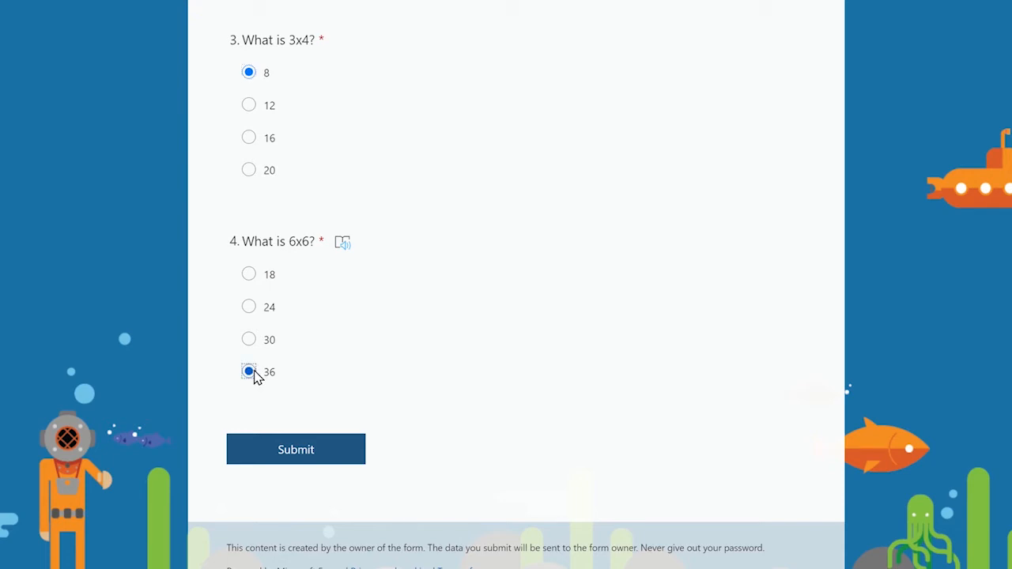
{"action": "left_click", "coordinate": [248, 372]}
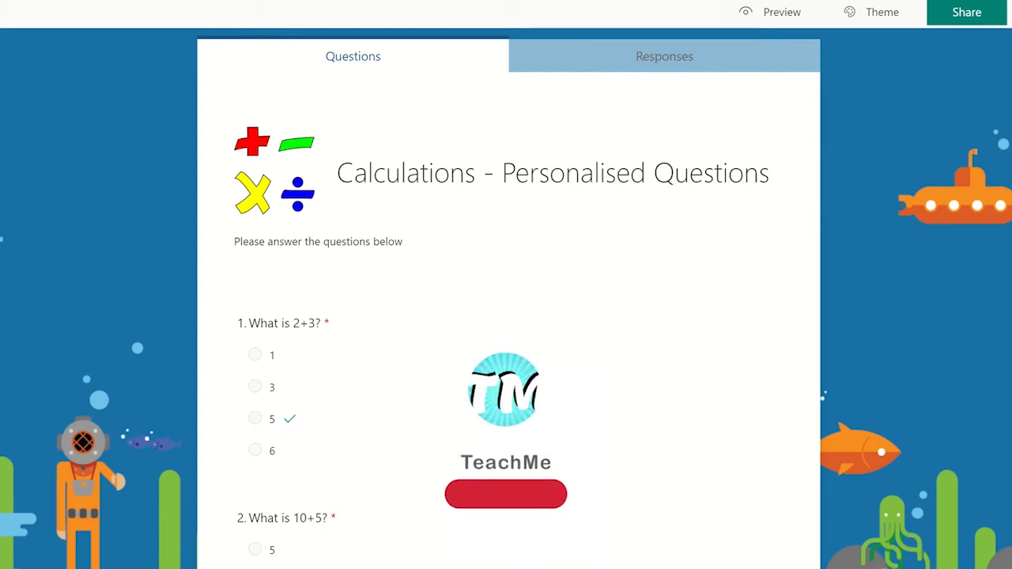
- Select question 1 in the editor so its options and correct answer 5 show
{"action": "left_click", "coordinate": [506, 494]}
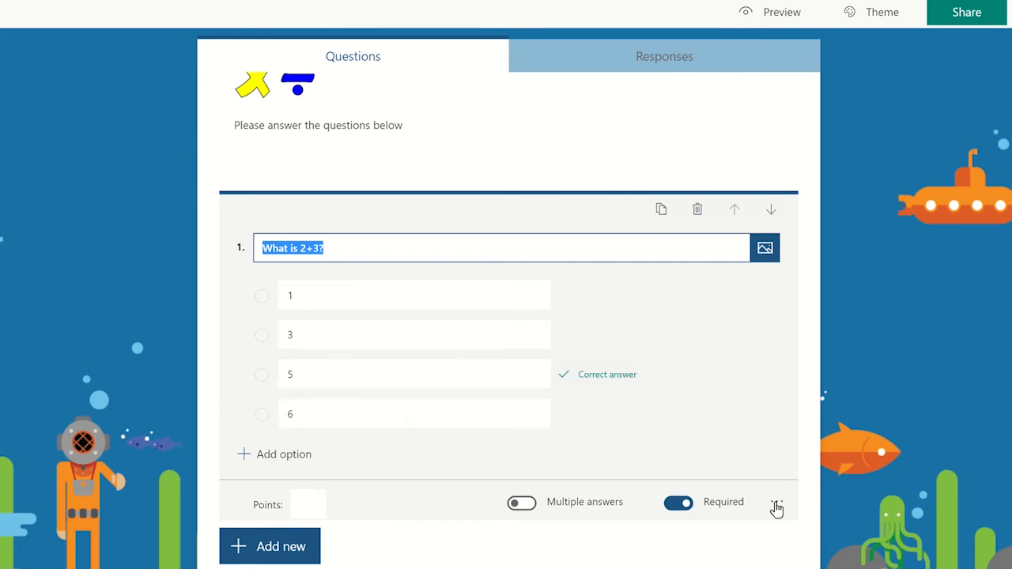
- Choose Add branching from question 1's More settings menu
{"action": "left_click", "coordinate": [778, 506]}
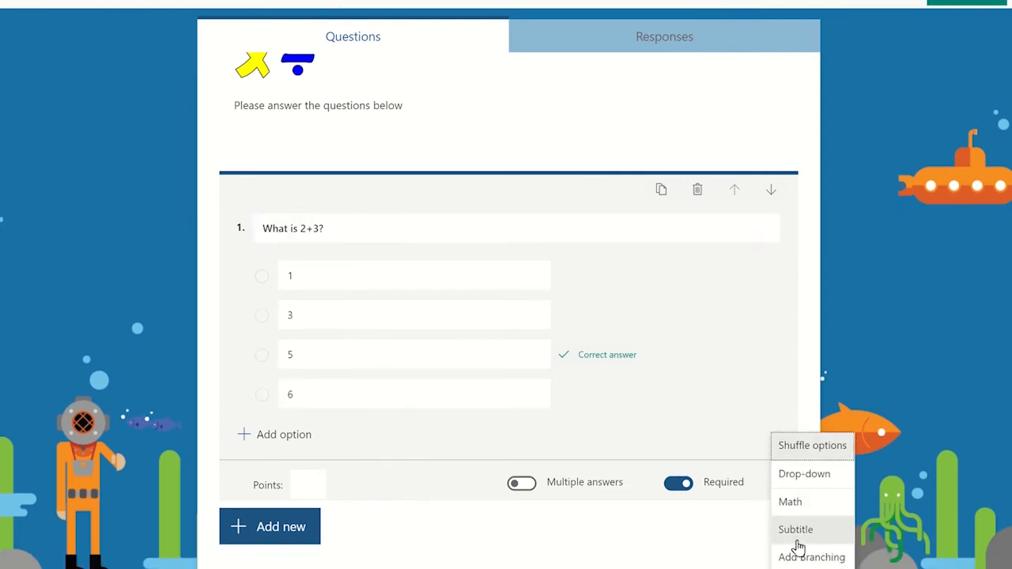
{"action": "left_click", "coordinate": [812, 557]}
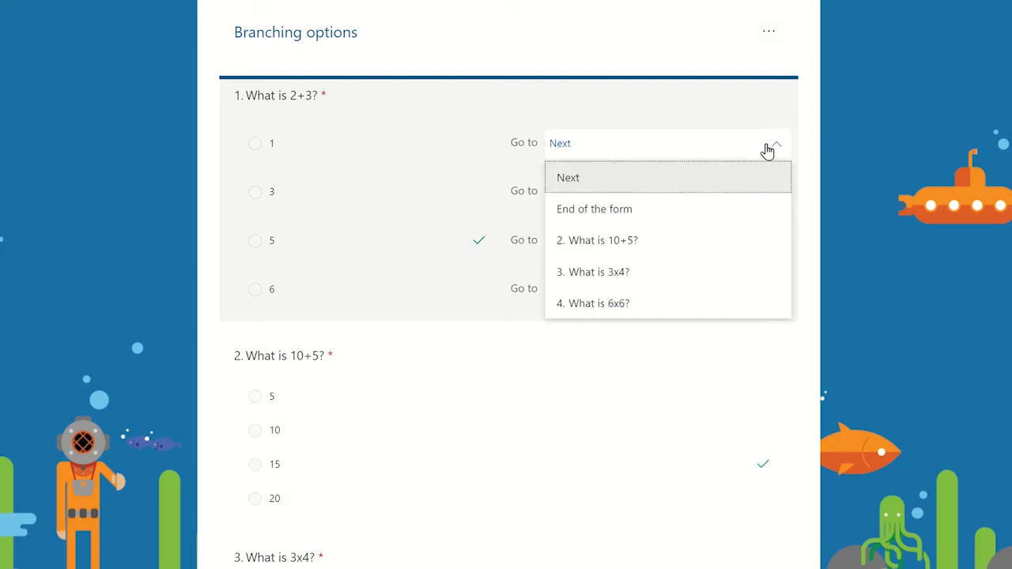
- Send answers 1 and 3 of question 1 to question 2
{"action": "left_click", "coordinate": [598, 240]}
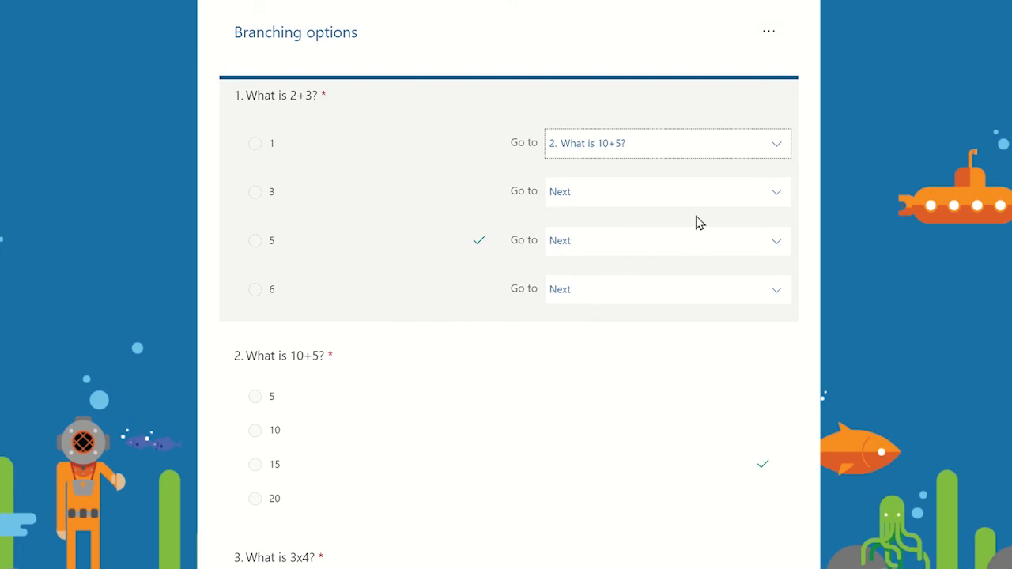
{"action": "left_click", "coordinate": [665, 192]}
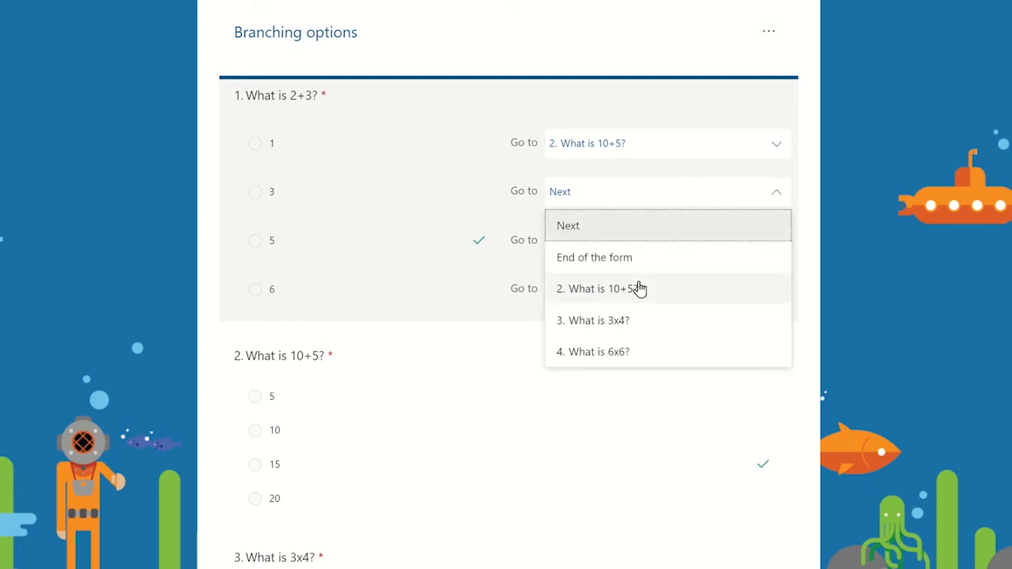
{"action": "left_click", "coordinate": [601, 288]}
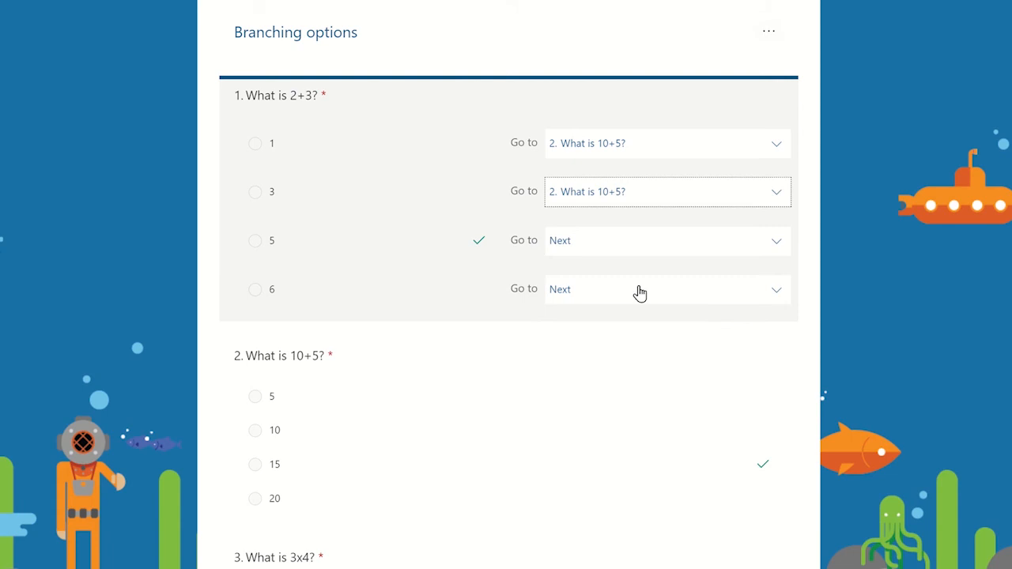
- Send answer 5 to question 3 and answer 6 to question 2
{"action": "left_click", "coordinate": [667, 240]}
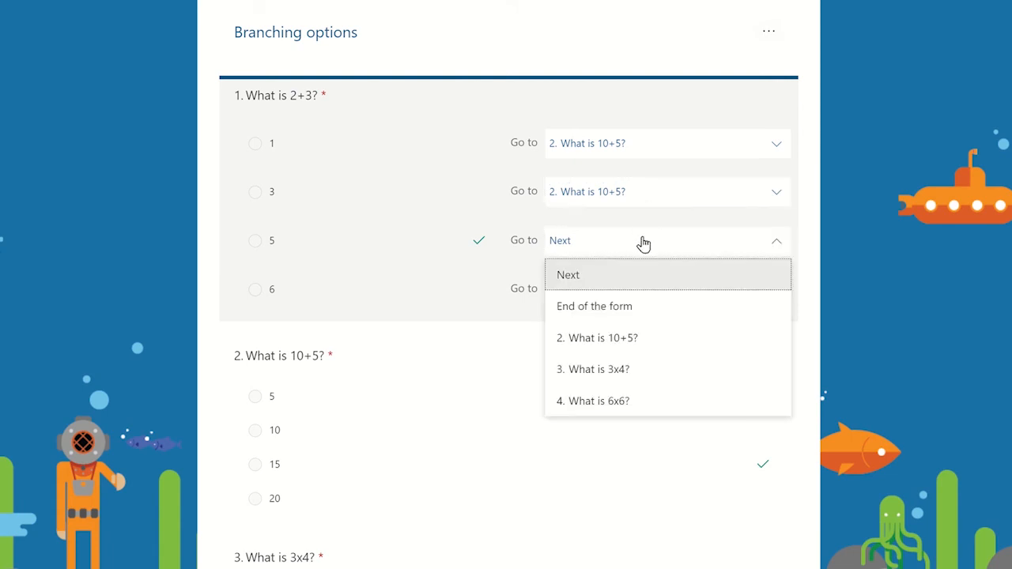
{"action": "mouse_move", "coordinate": [637, 376]}
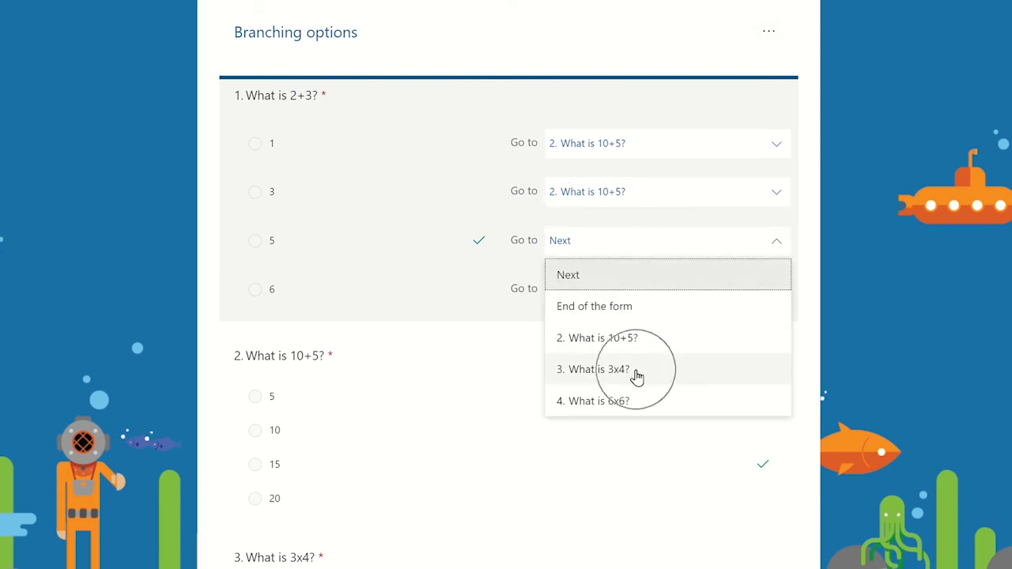
{"action": "left_click", "coordinate": [594, 370]}
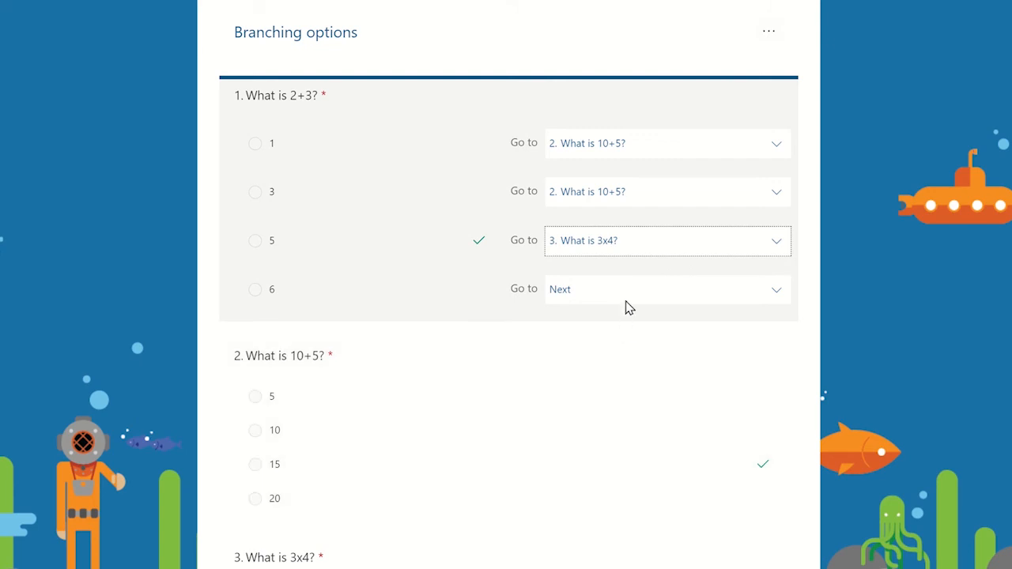
{"action": "left_click", "coordinate": [667, 288]}
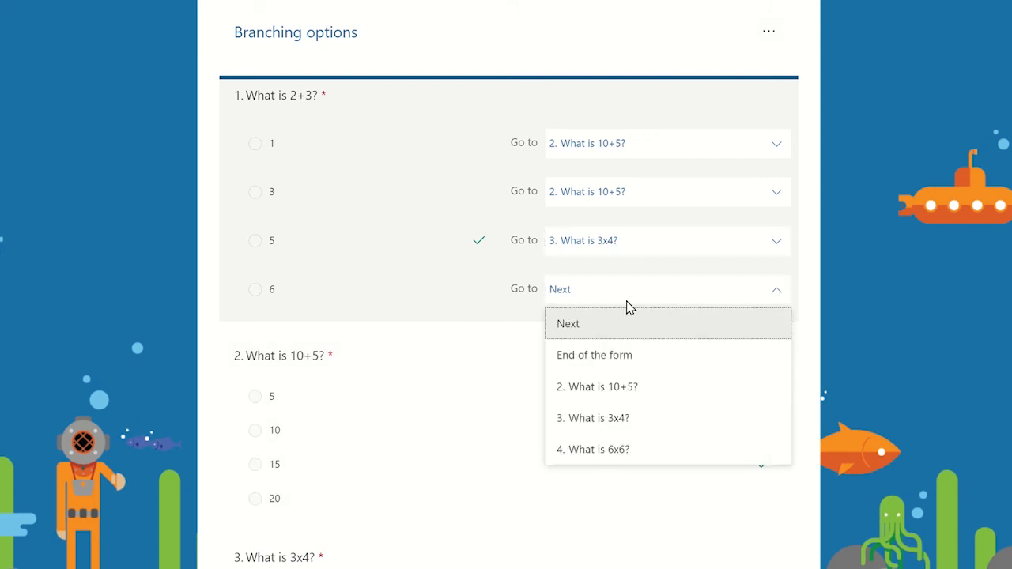
{"action": "left_click", "coordinate": [597, 386]}
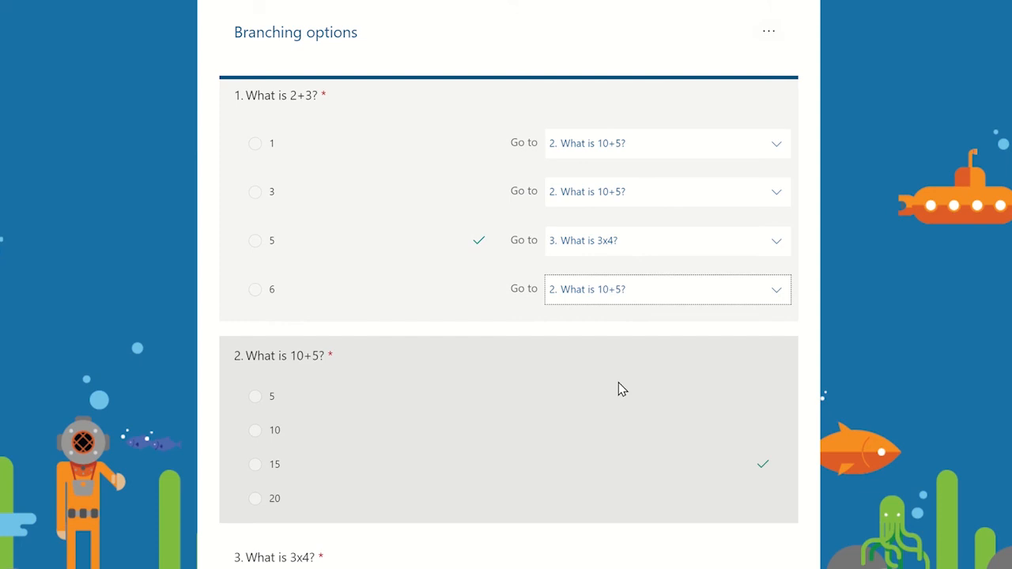
{"action": "scroll", "scroll_direction": "down", "scroll_amount": 3}
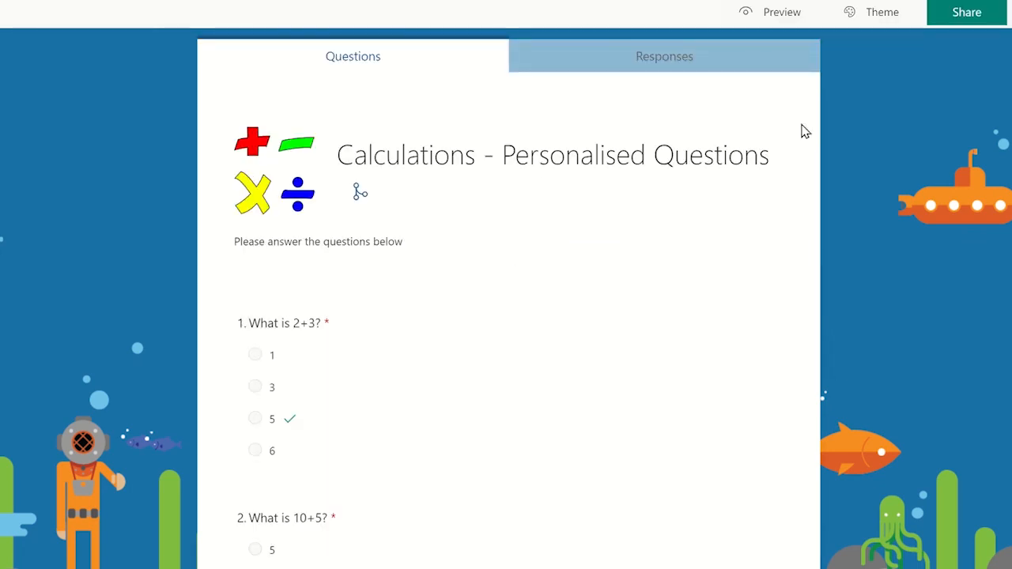
- In preview answer 3 to question 1, 15 to question 2 and 12 to question 3
{"action": "left_click", "coordinate": [782, 13]}
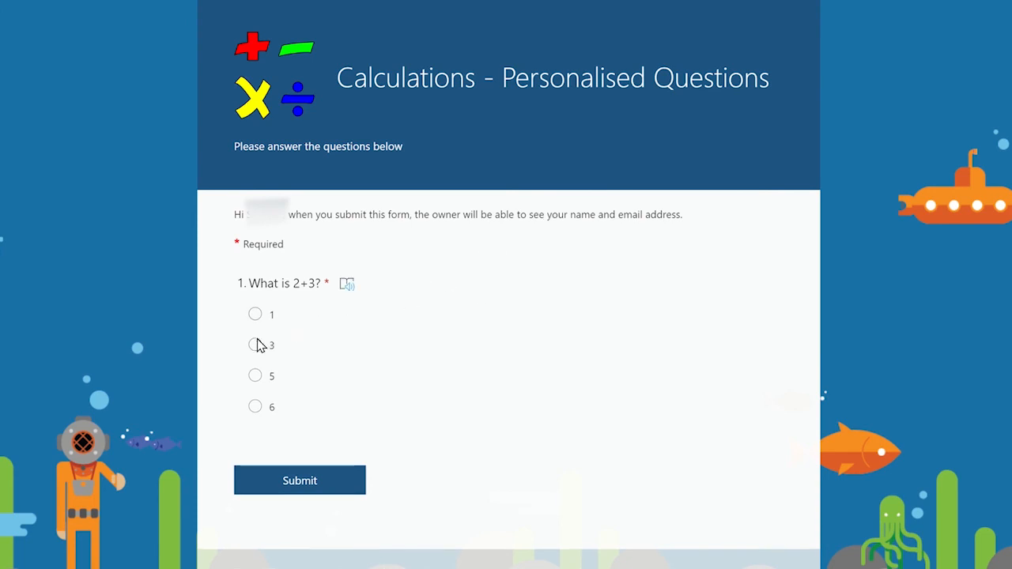
{"action": "left_click", "coordinate": [254, 345]}
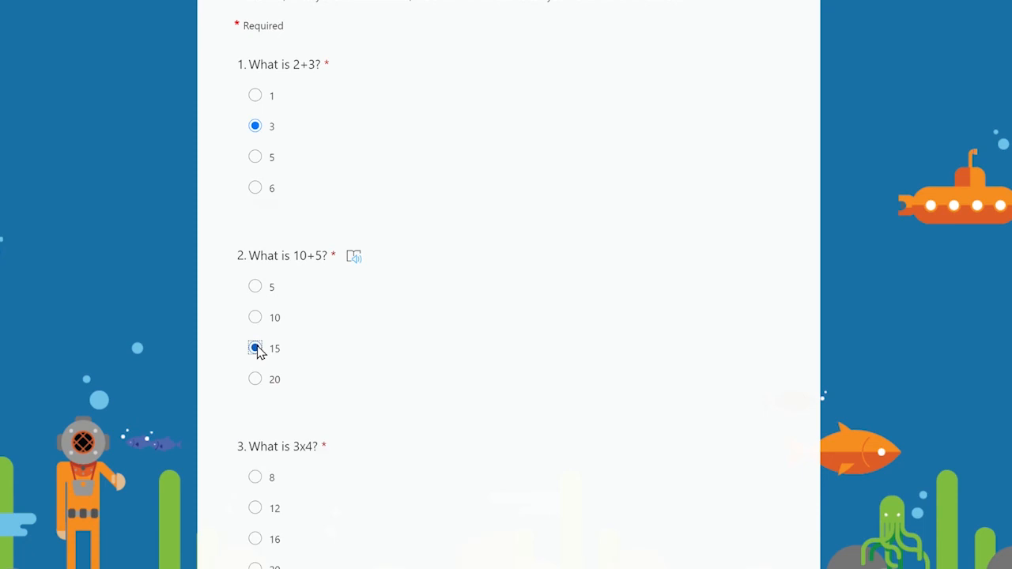
{"action": "scroll", "scroll_direction": "down", "scroll_amount": 3}
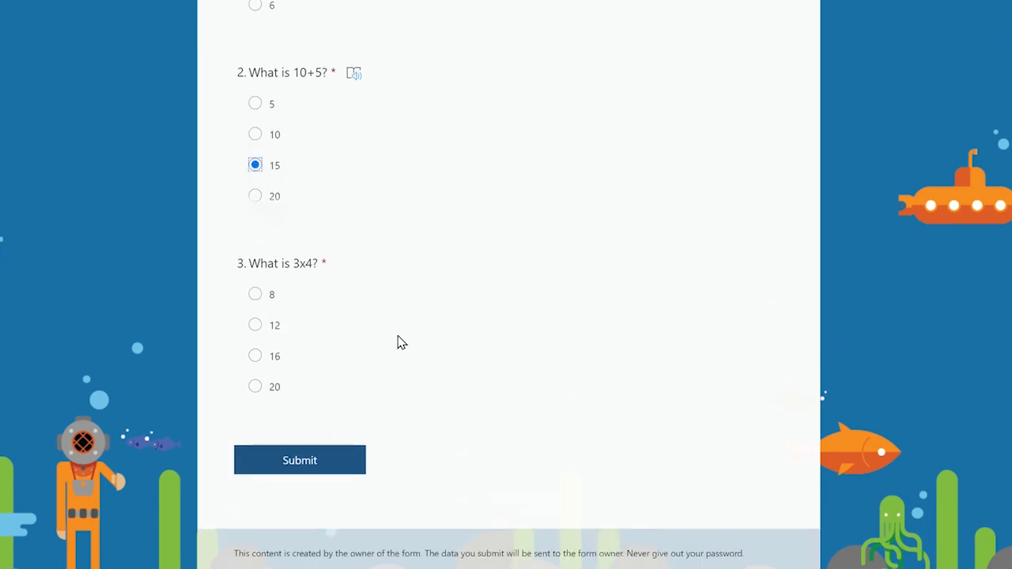
{"action": "mouse_move", "coordinate": [351, 343]}
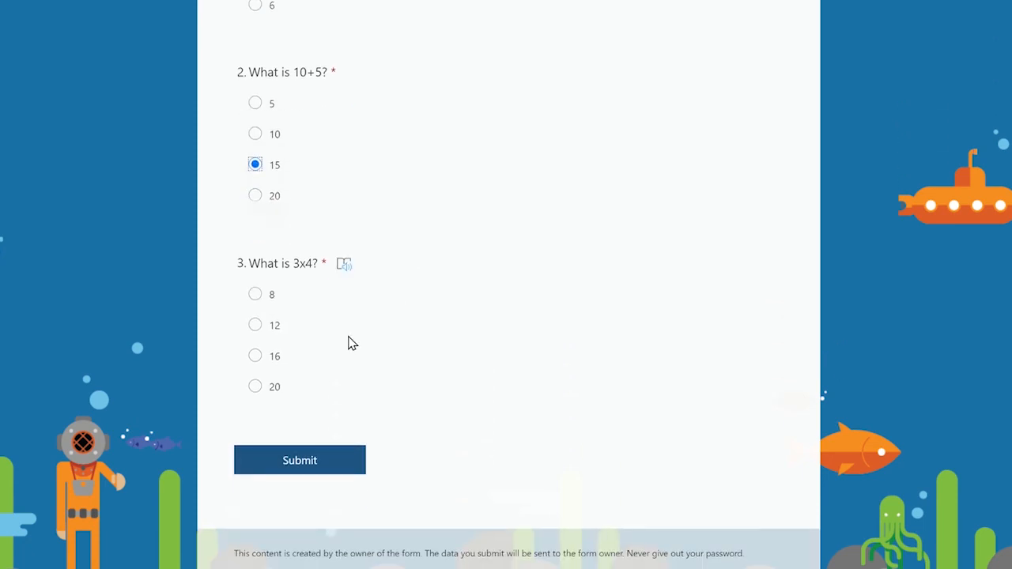
{"action": "left_click", "coordinate": [254, 326]}
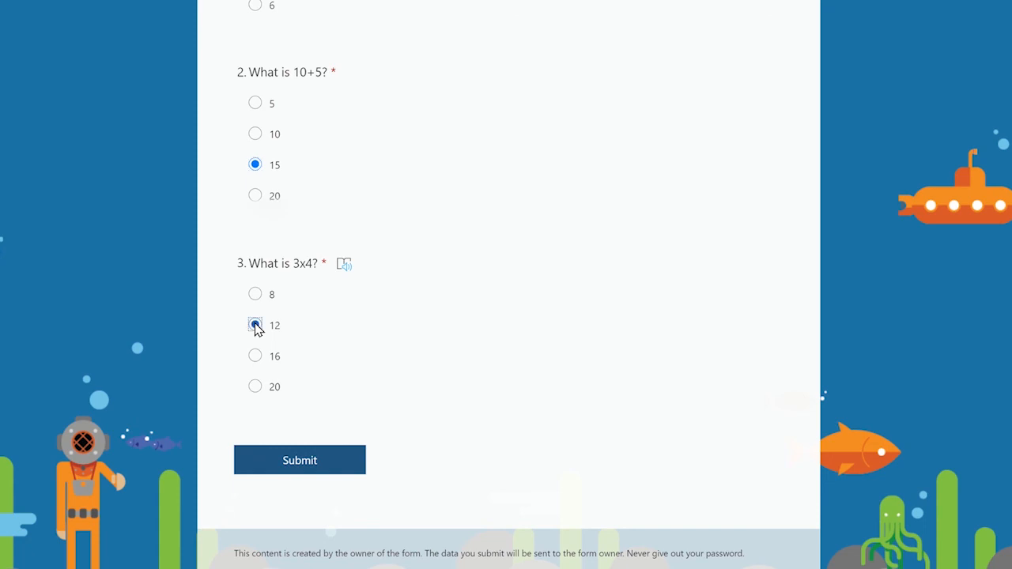
{"action": "left_click", "coordinate": [255, 324]}
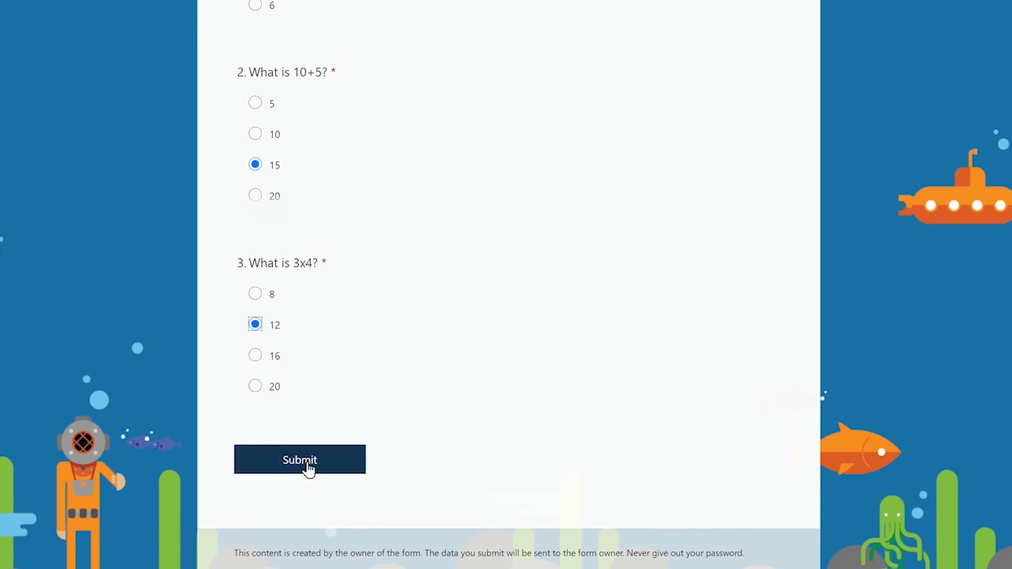